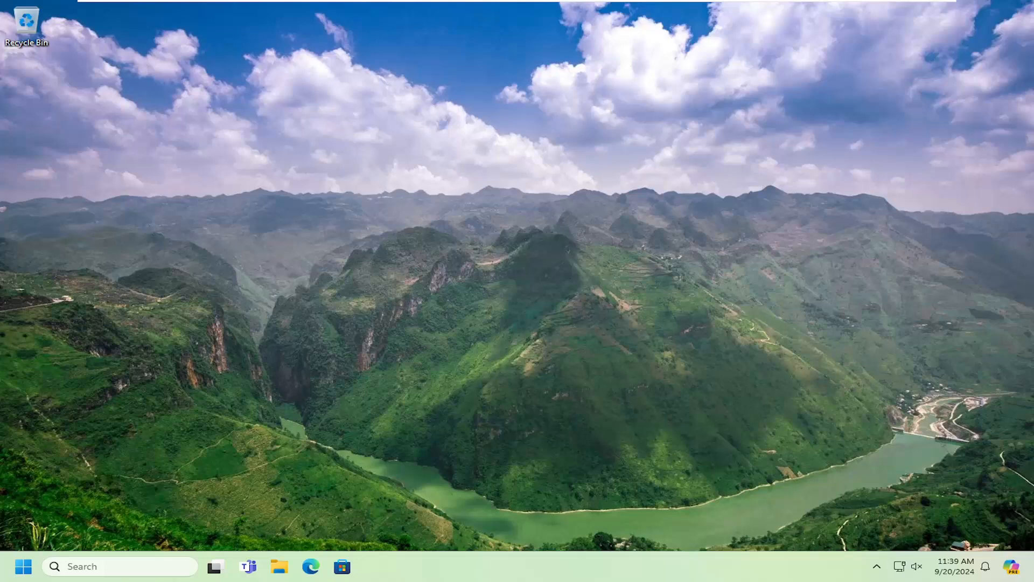
mouse_move(467, 399)
text(s)
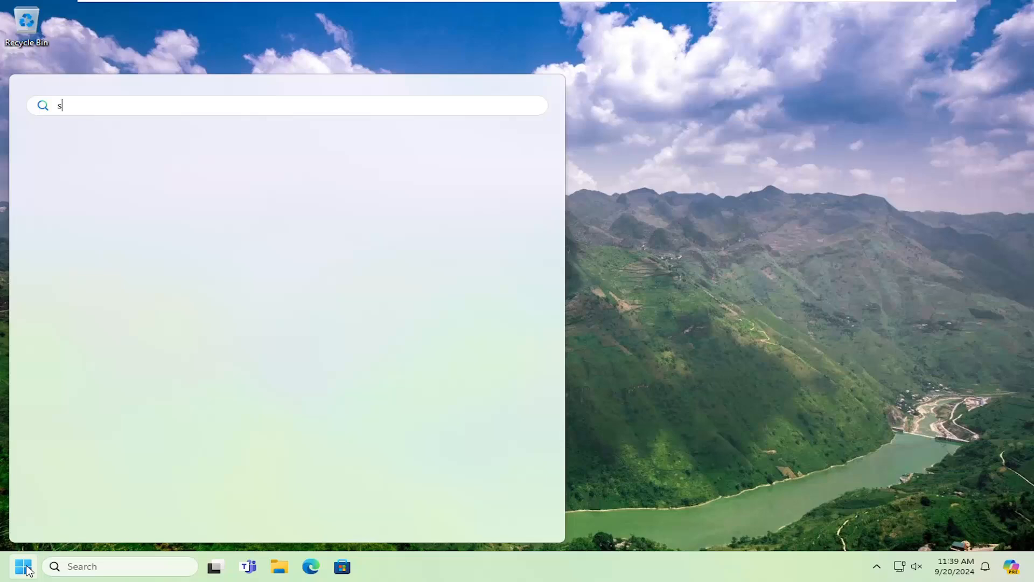
Search Start for 'services' to launch the Services console.
text(ervices)
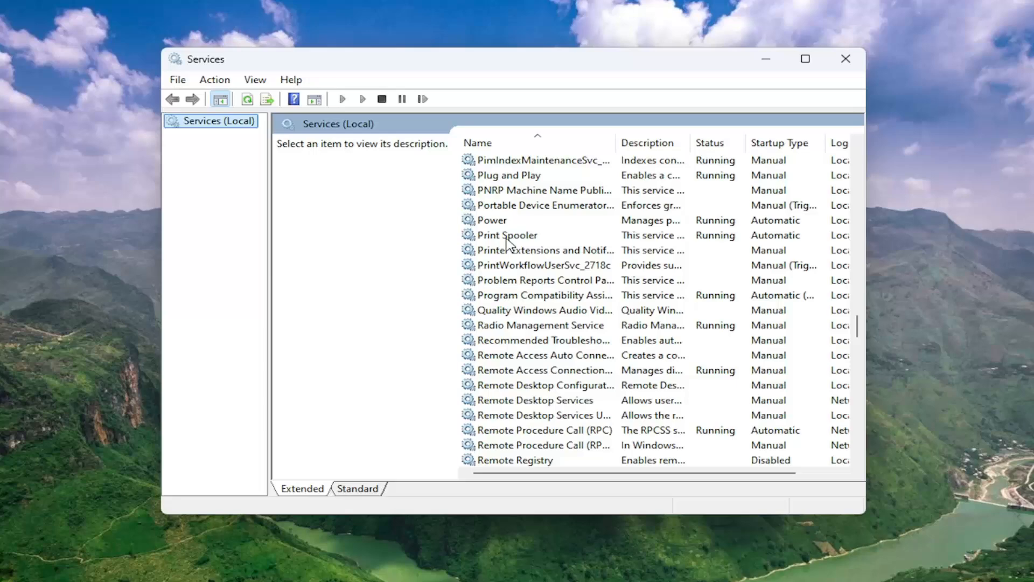
Set Print Spooler's startup type to Automatic, stop and start it, and confirm the properties.
double_click(507, 235)
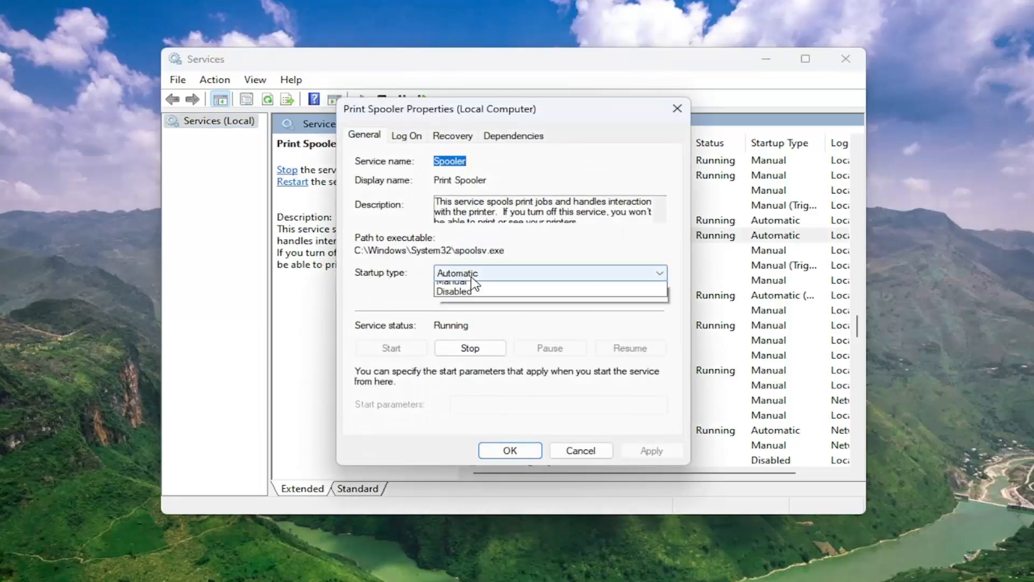
click(457, 274)
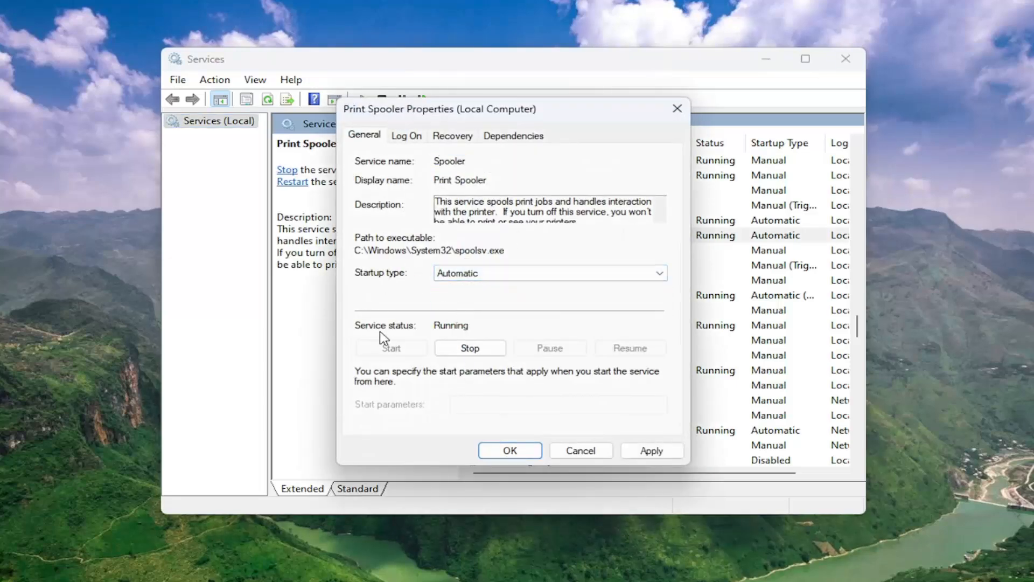
click(469, 348)
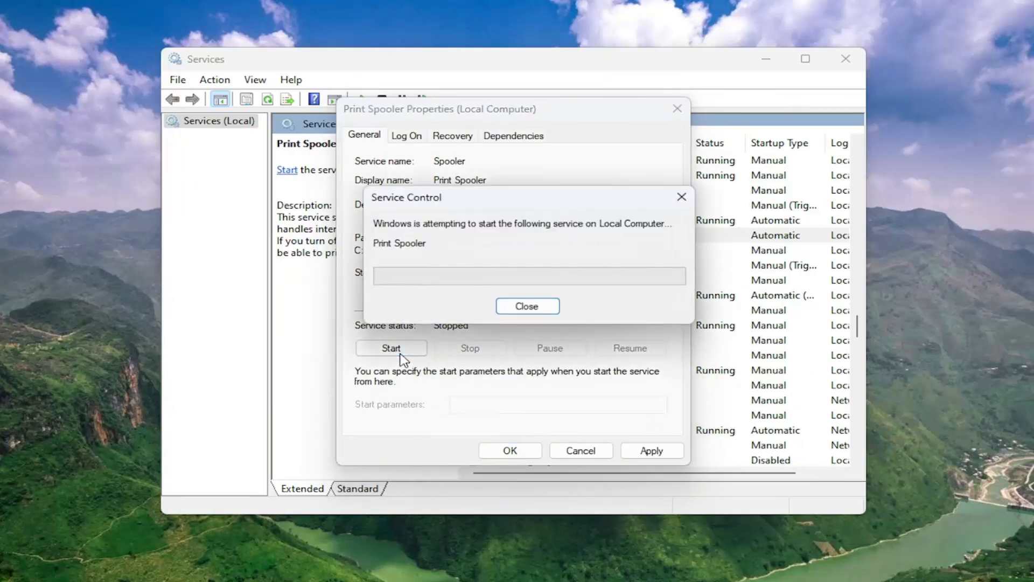
click(528, 306)
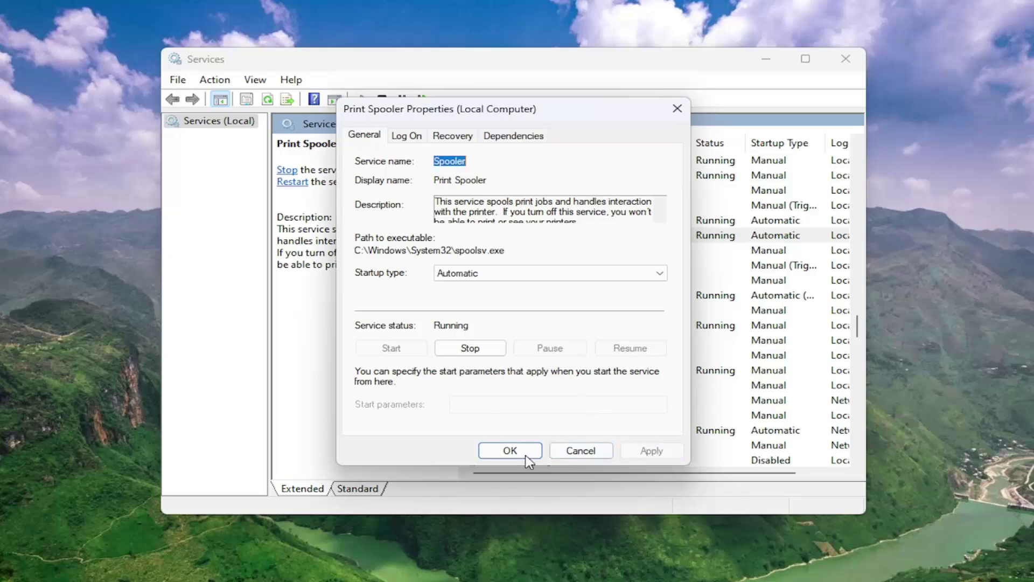
click(21, 567)
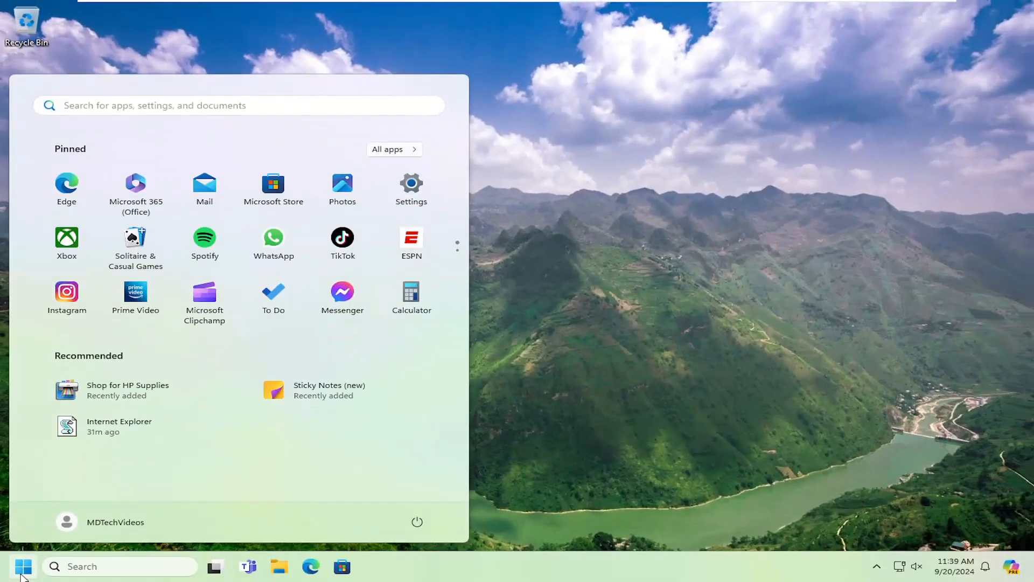
Search Start for 'printers & scanners' and launch that Settings page.
text(printers & scanners)
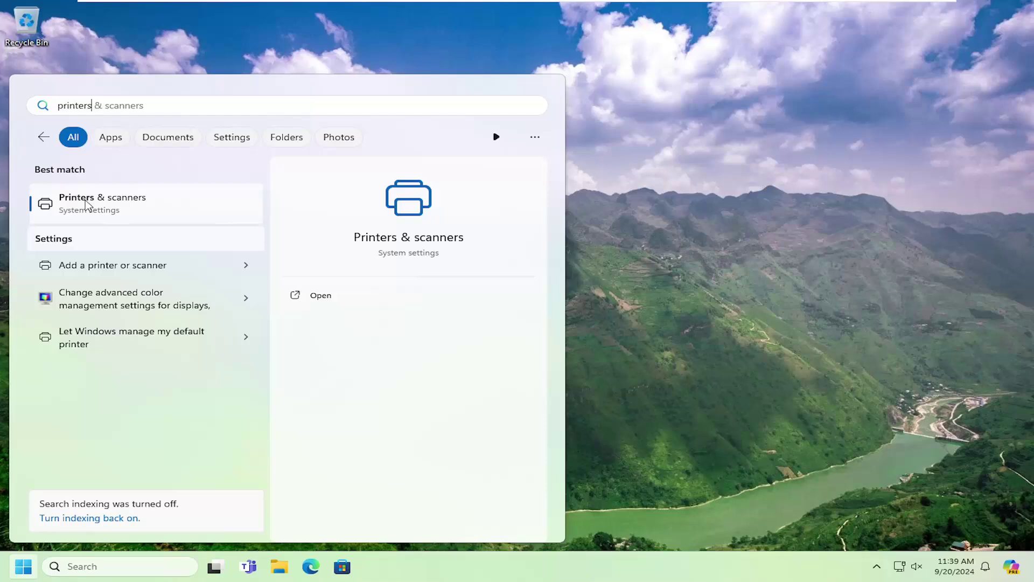
click(102, 203)
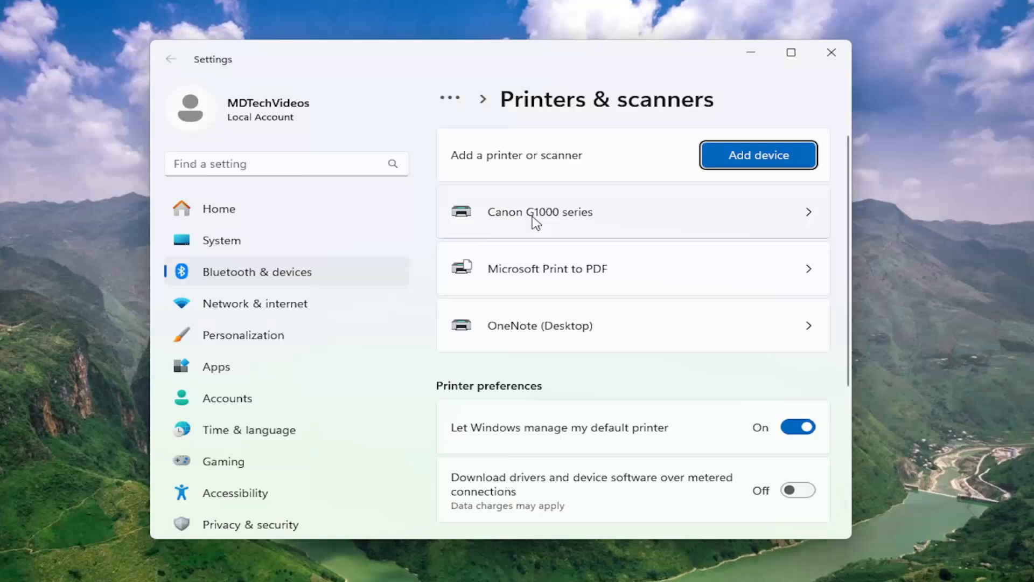
Run the Canon G1000 series troubleshooter and close its couldn't-identify-the-problem result.
click(539, 212)
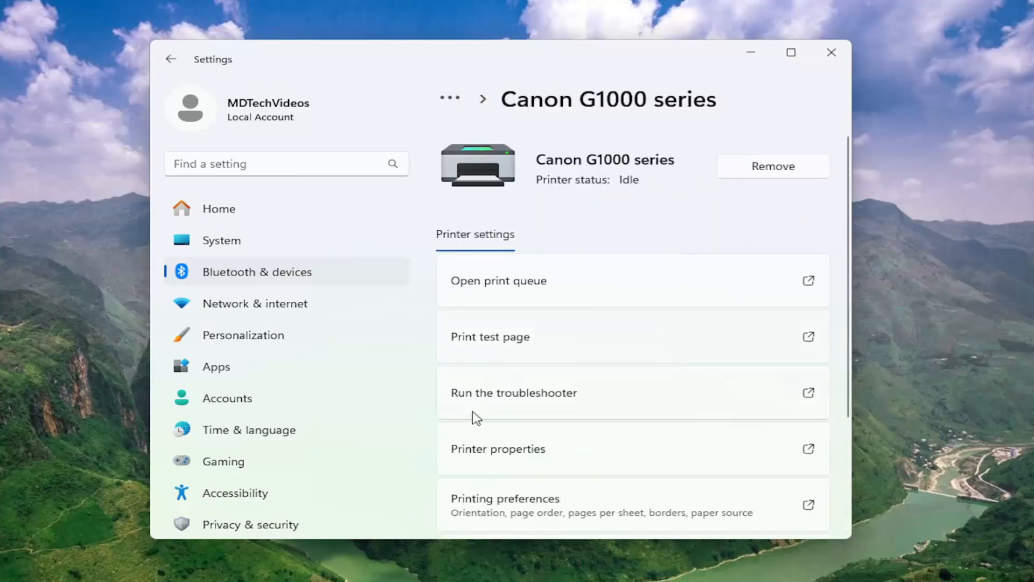
click(514, 392)
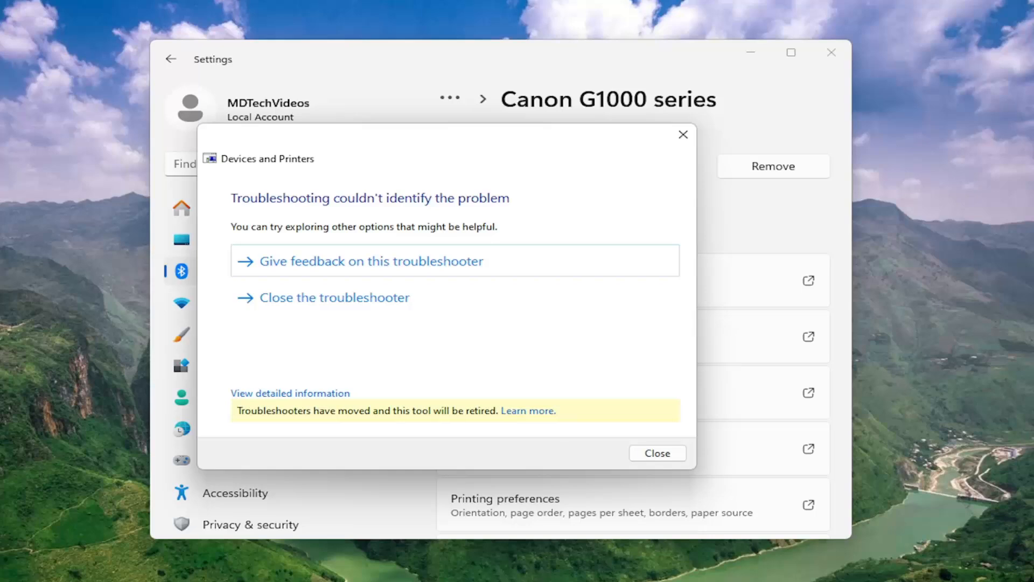
mouse_move(565, 371)
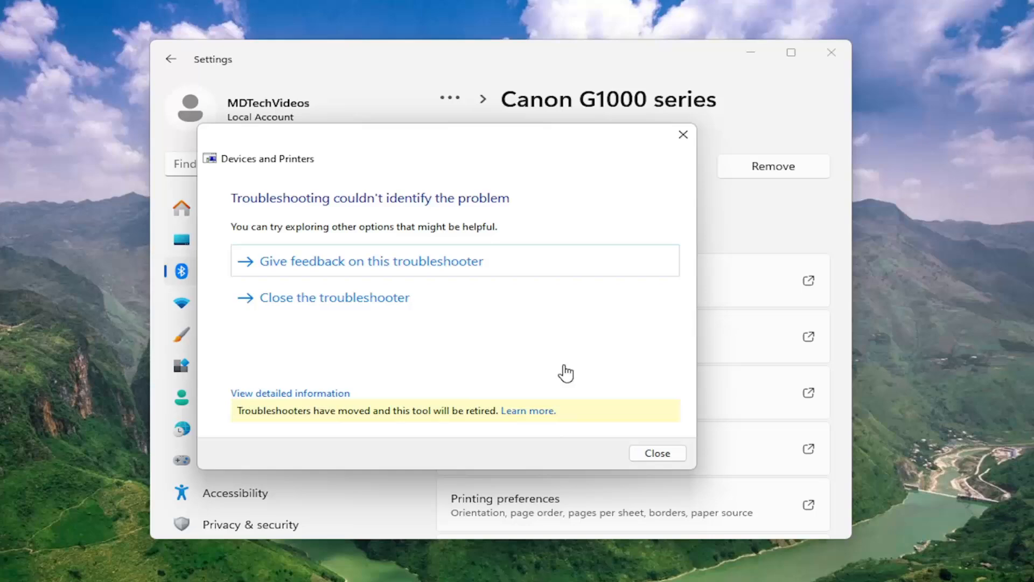
click(657, 453)
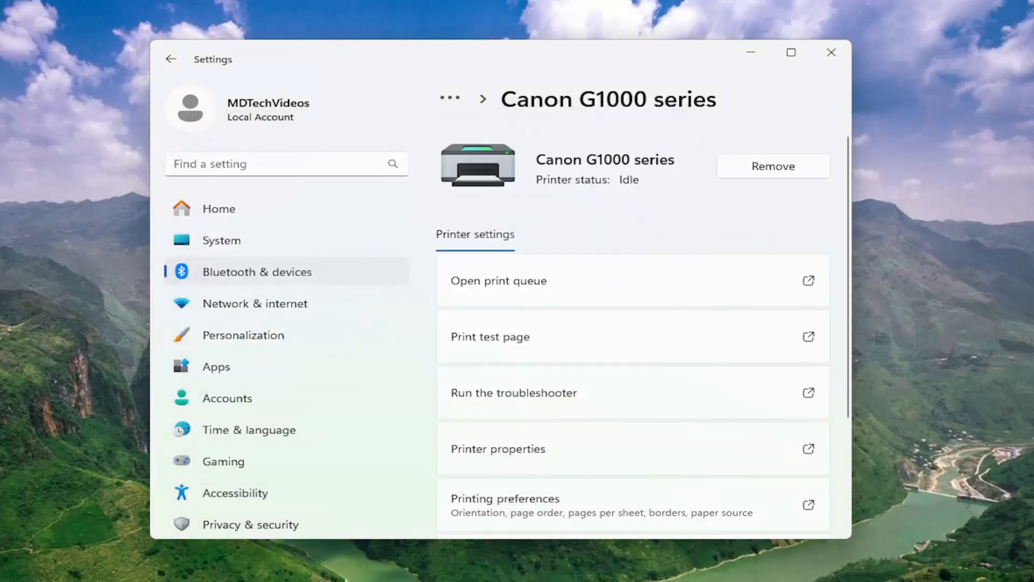
mouse_move(637, 202)
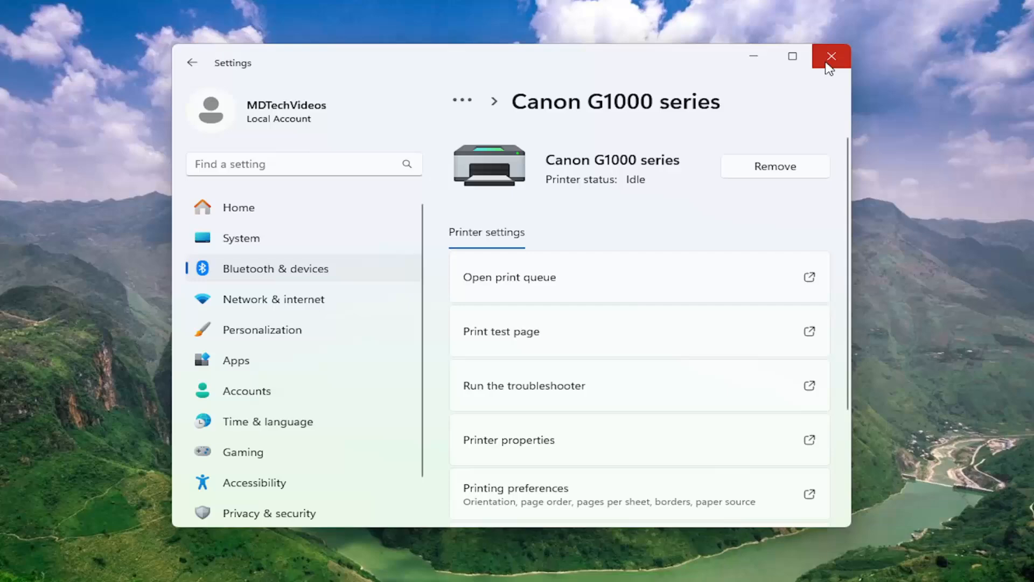
Close the Settings window, leaving the desktop showing.
click(829, 56)
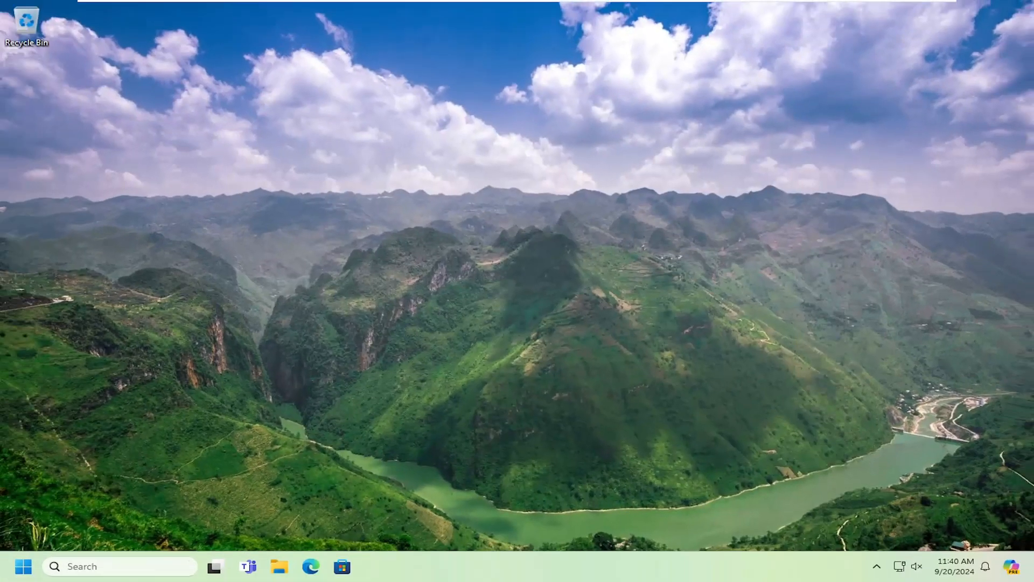